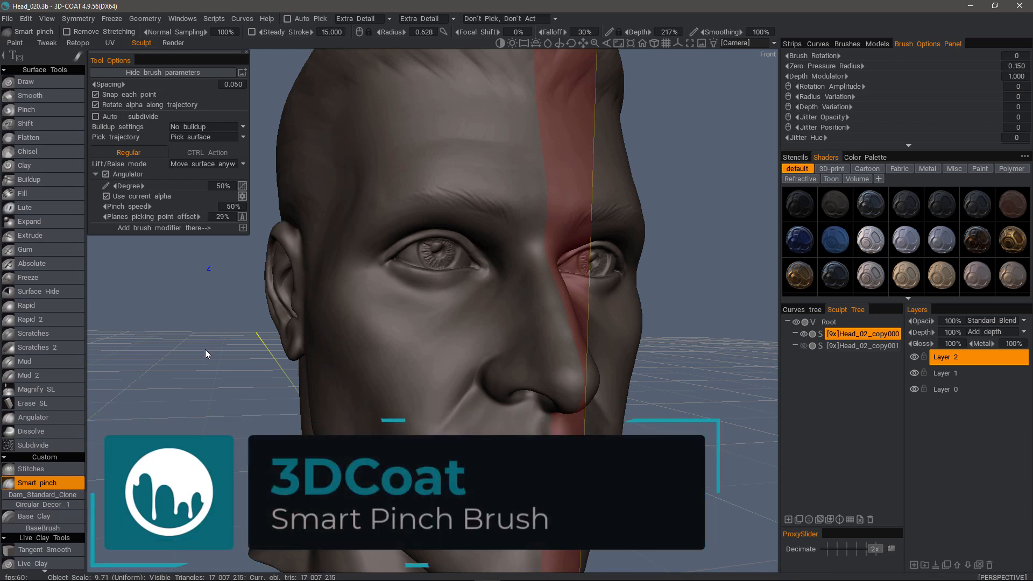
pyautogui.moveTo(56, 433)
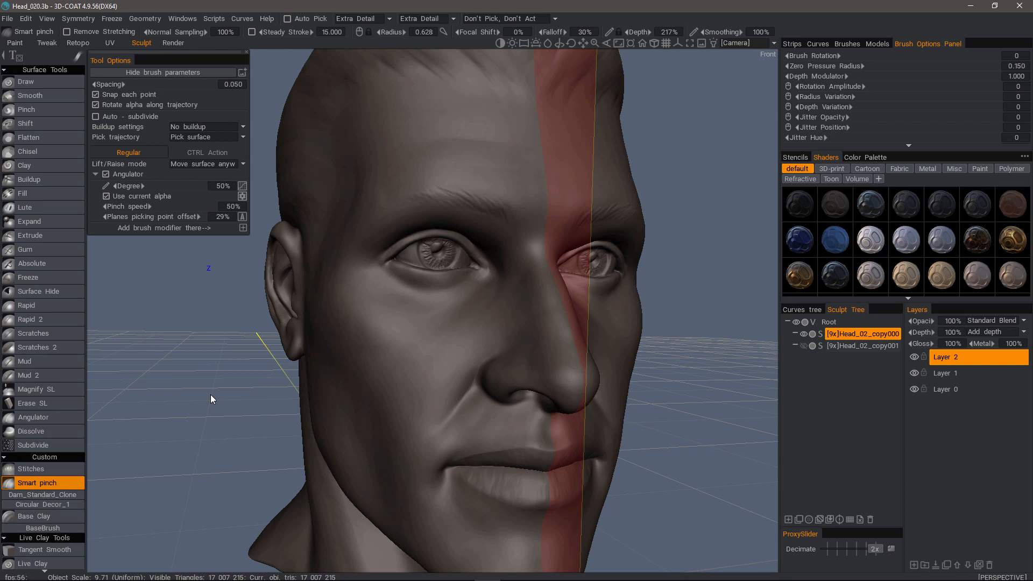
pyautogui.moveTo(158, 347)
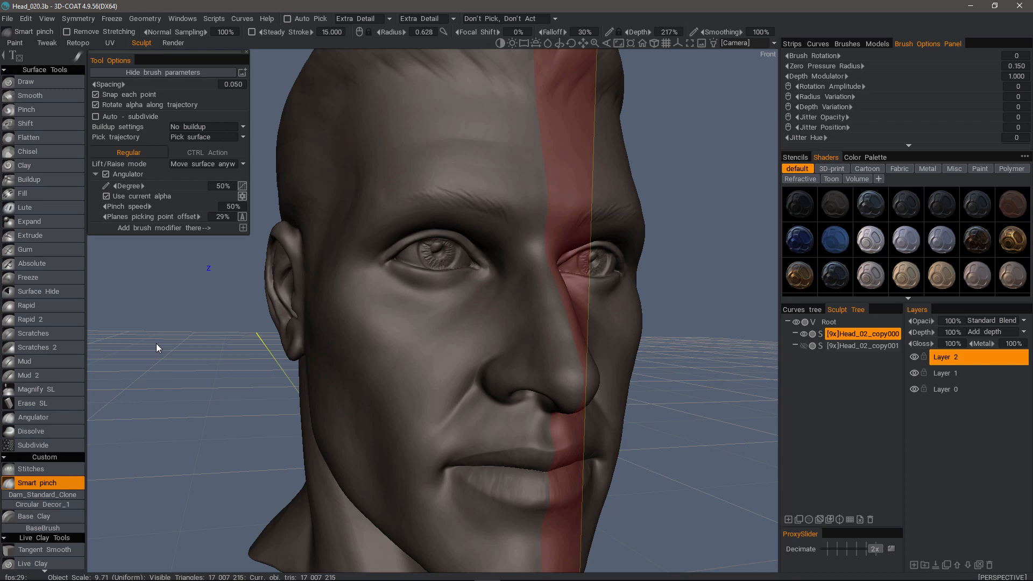
pyautogui.moveTo(28, 110)
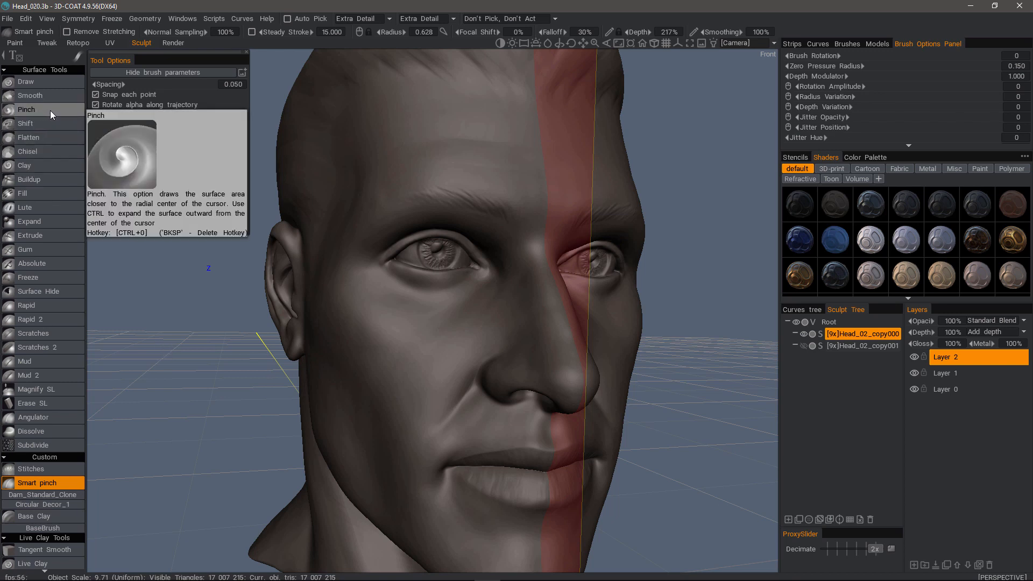
# - Switch from Smart Pinch to the plain Pinch brush in Surface Tools
pyautogui.click(37, 482)
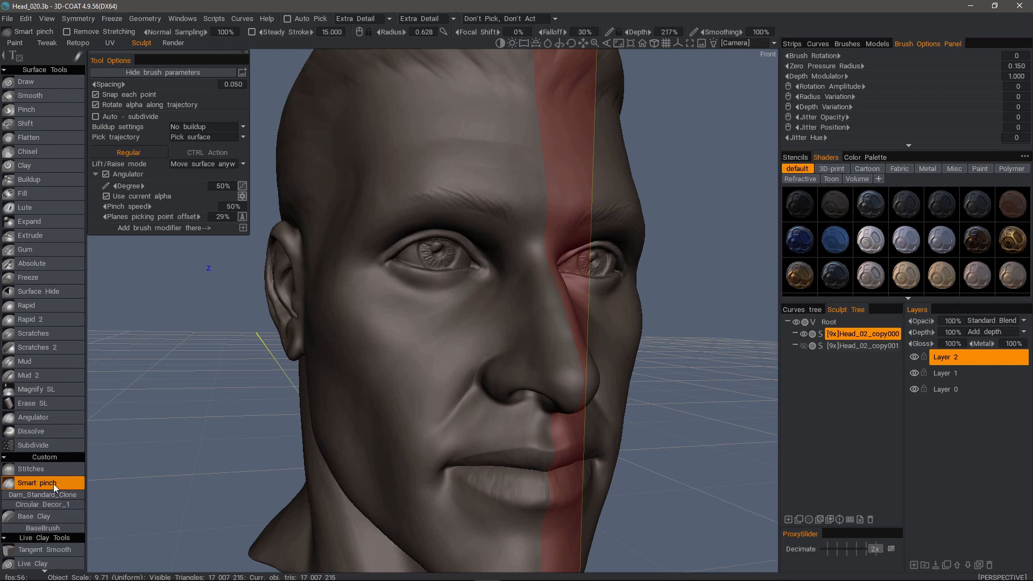
pyautogui.moveTo(167, 507)
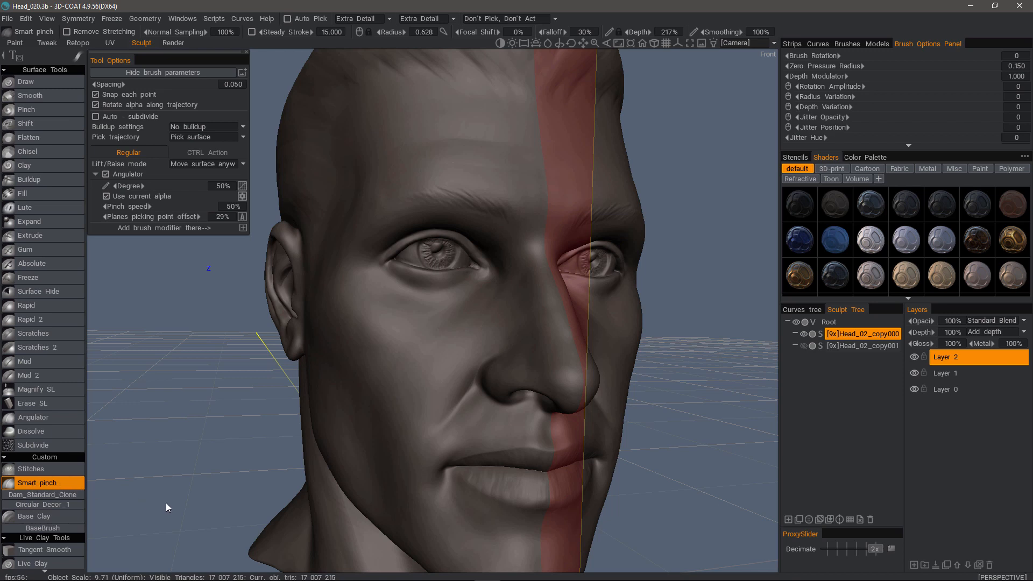
pyautogui.moveTo(184, 505)
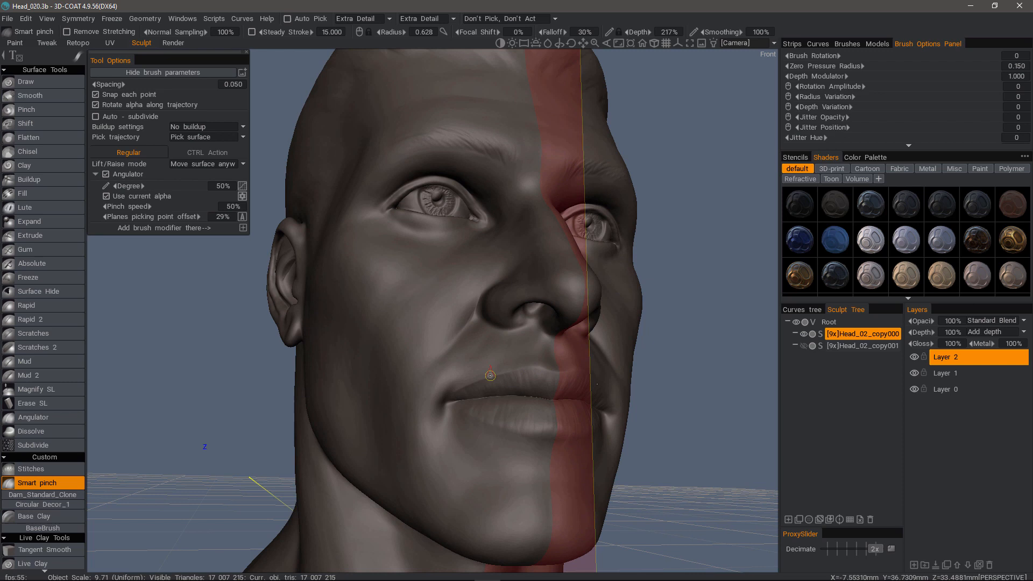
pyautogui.moveTo(496, 398)
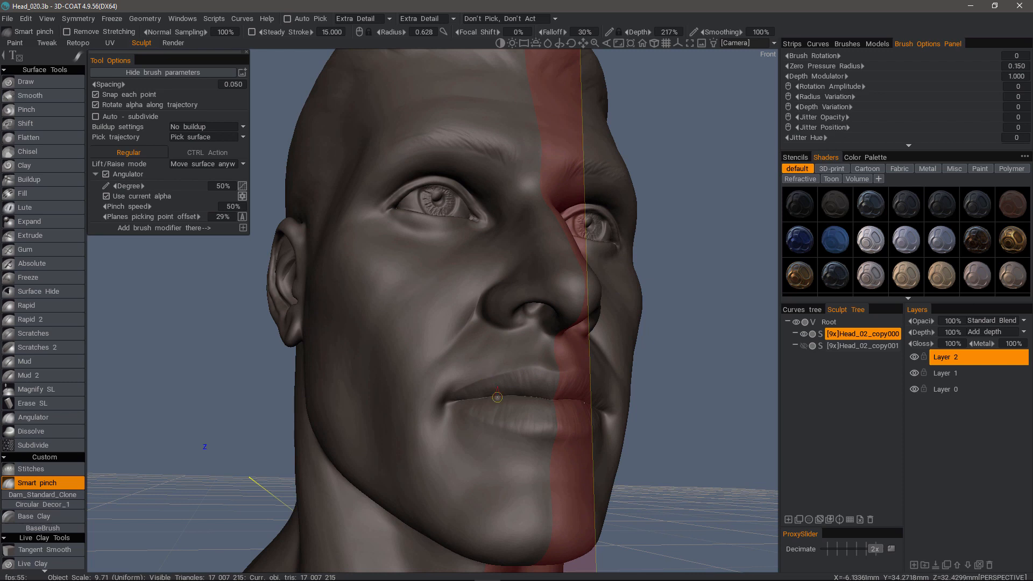
pyautogui.moveTo(26, 109)
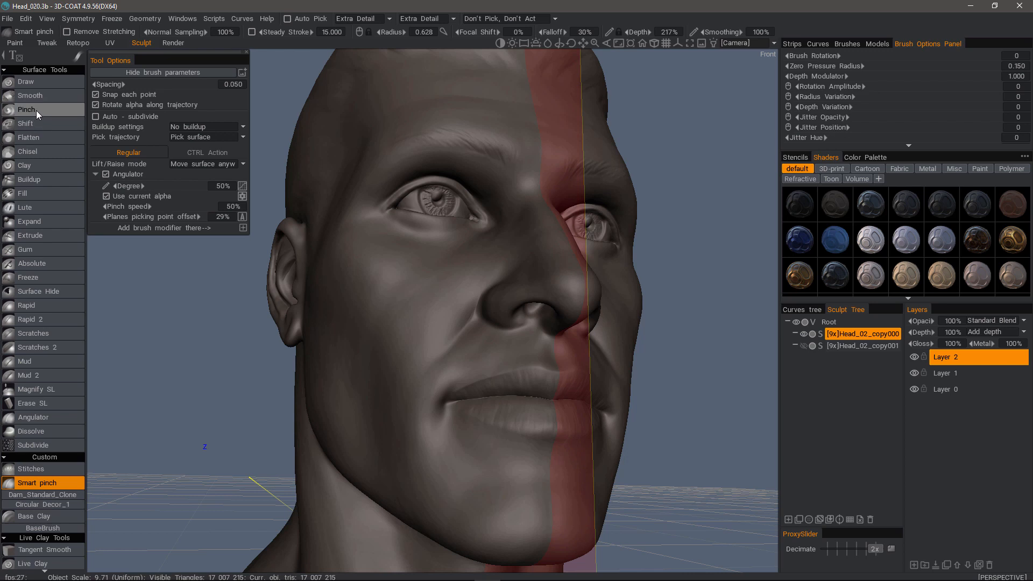
pyautogui.moveTo(224, 310)
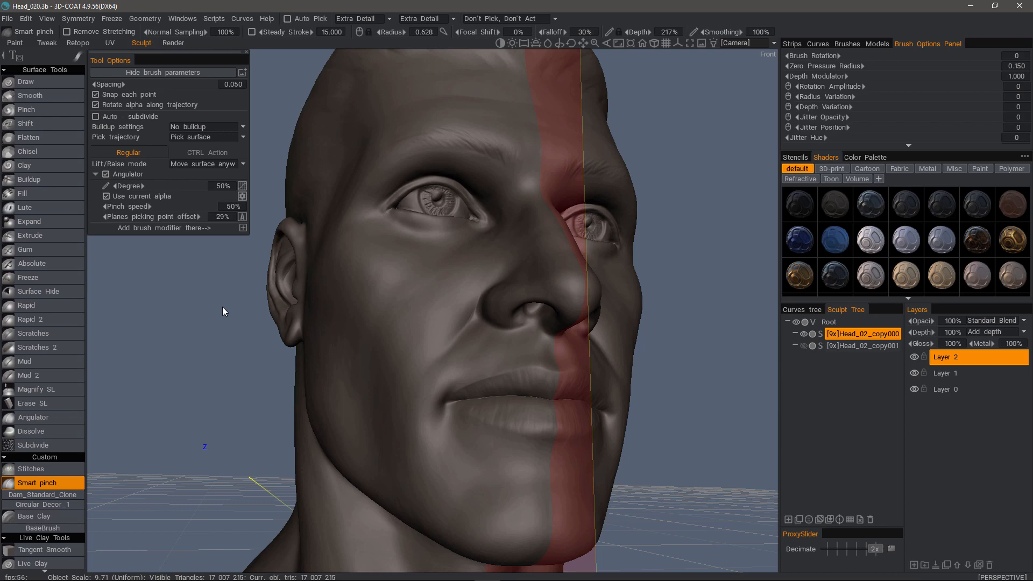
pyautogui.moveTo(449, 282)
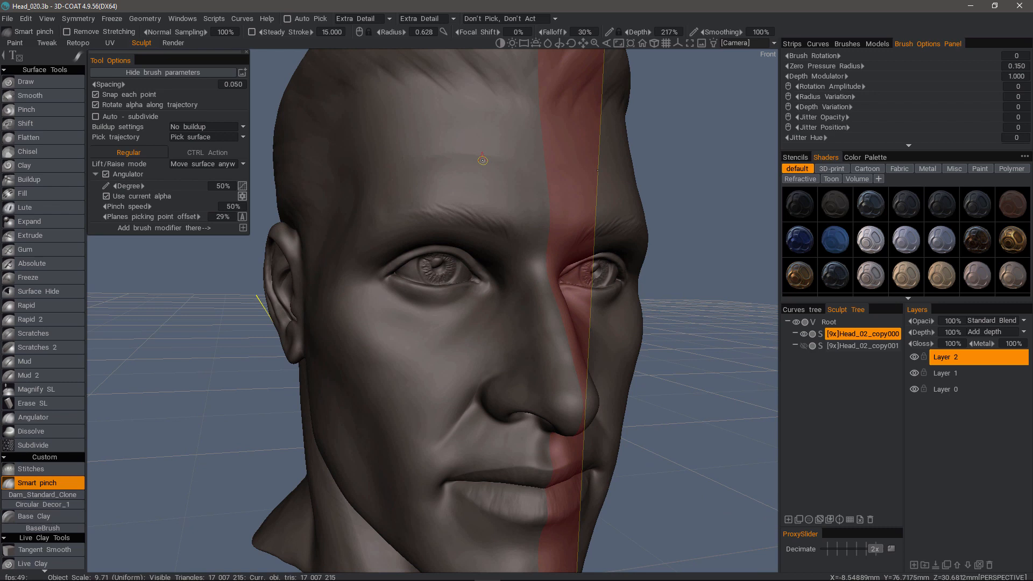
pyautogui.moveTo(440, 185)
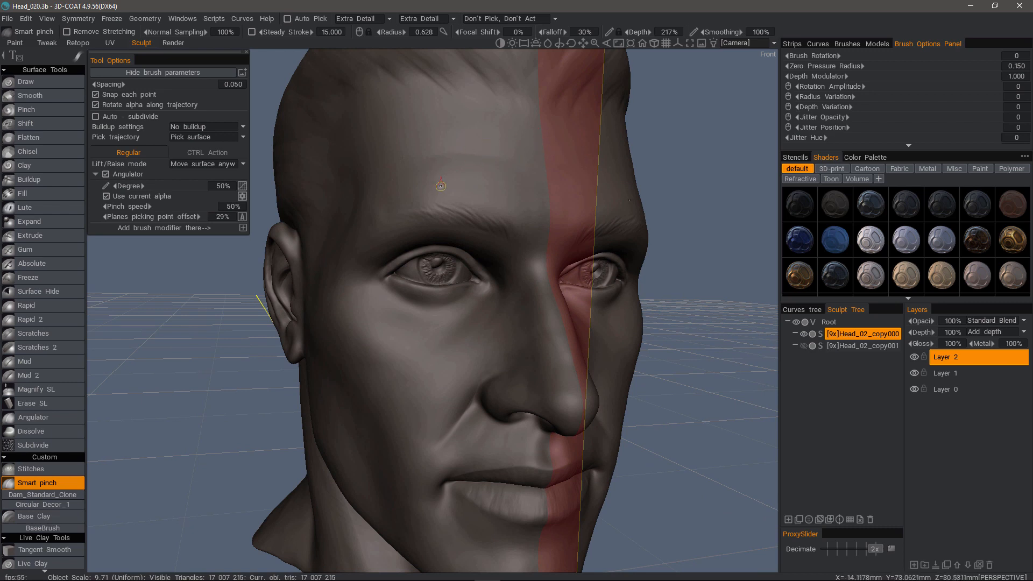
pyautogui.moveTo(37, 483)
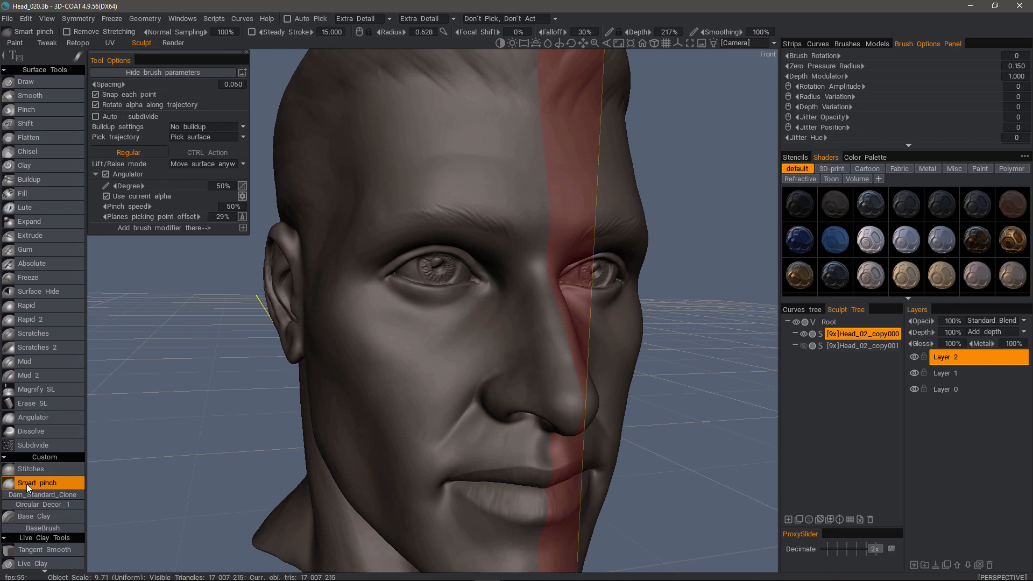
pyautogui.moveTo(86, 481)
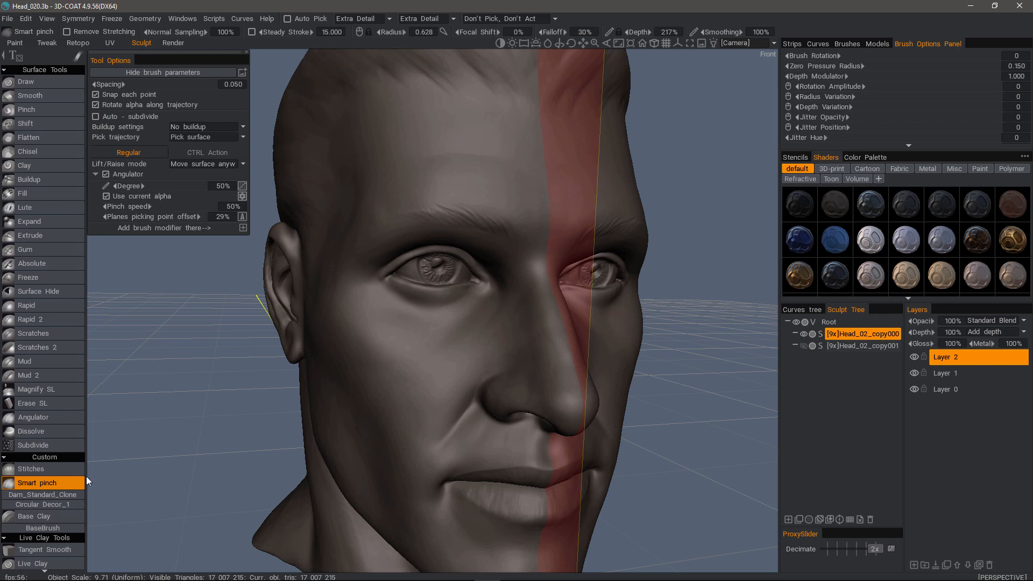
pyautogui.moveTo(127, 480)
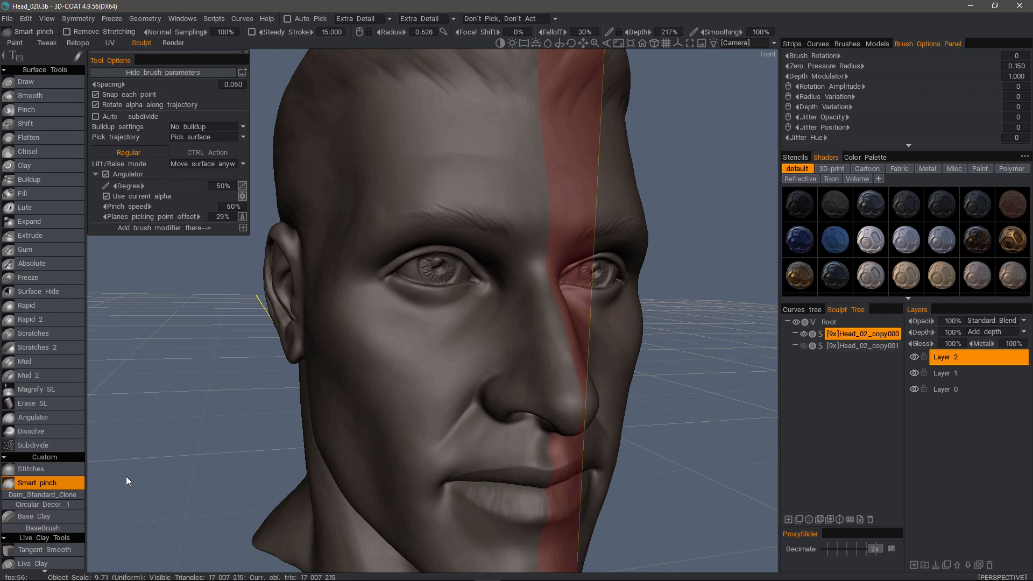
pyautogui.moveTo(149, 491)
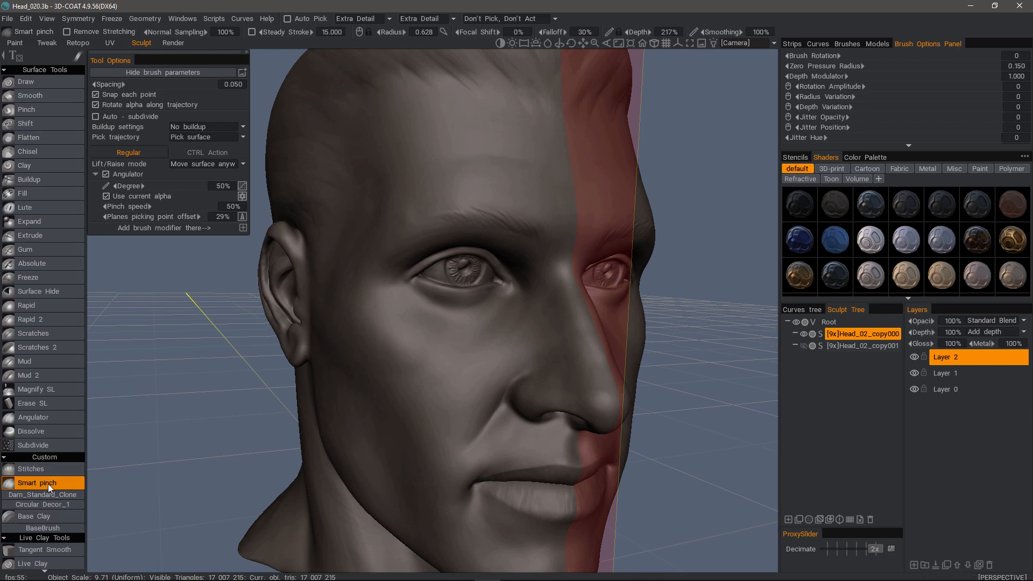
pyautogui.moveTo(163, 497)
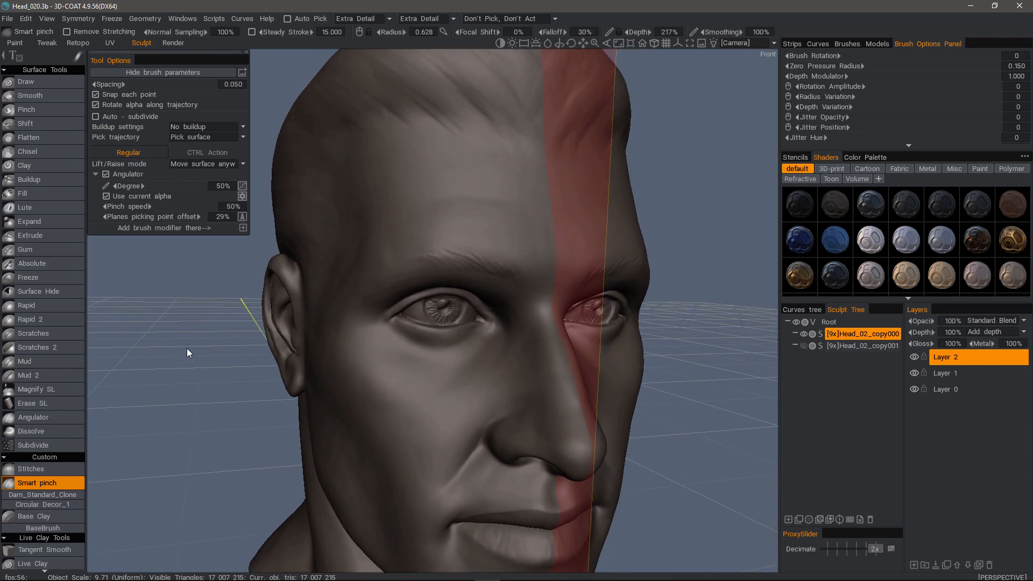
pyautogui.click(26, 108)
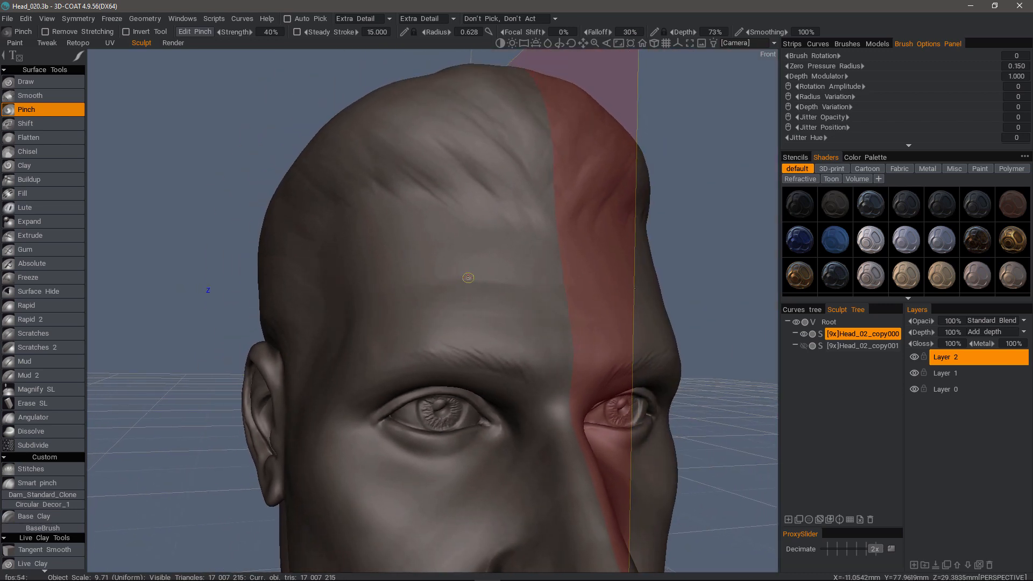
pyautogui.moveTo(454, 286)
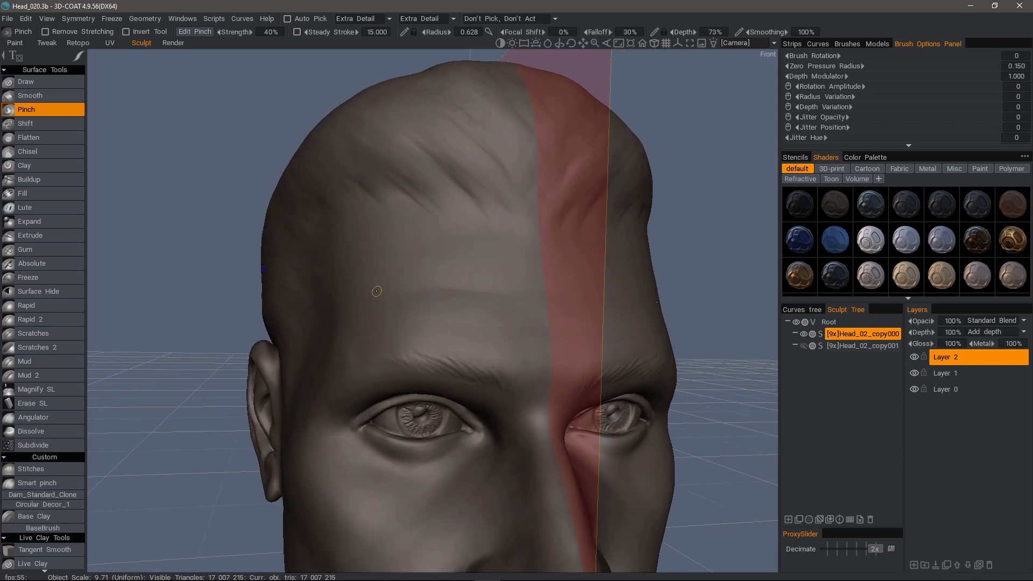
pyautogui.moveTo(542, 295)
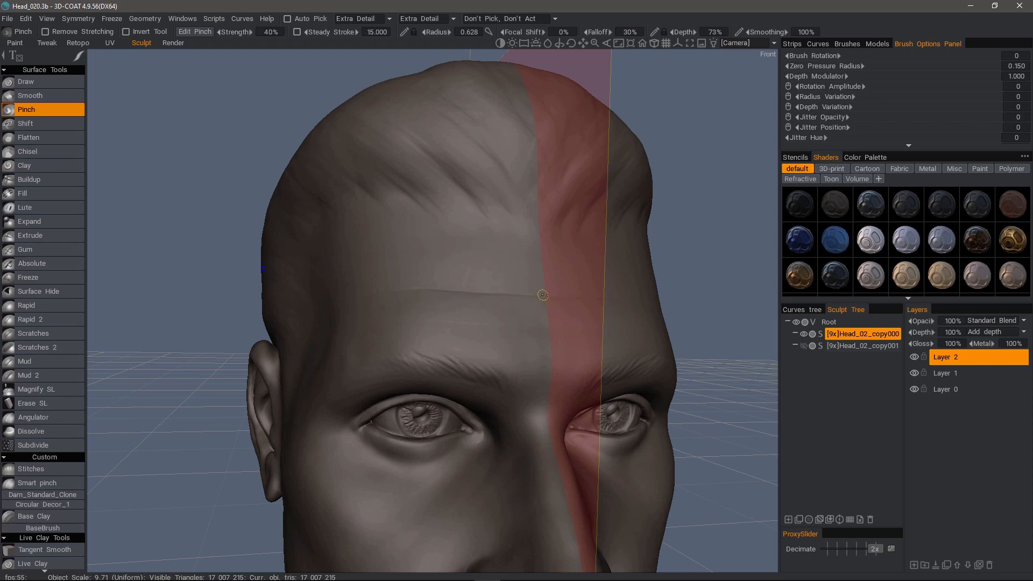
pyautogui.moveTo(551, 295)
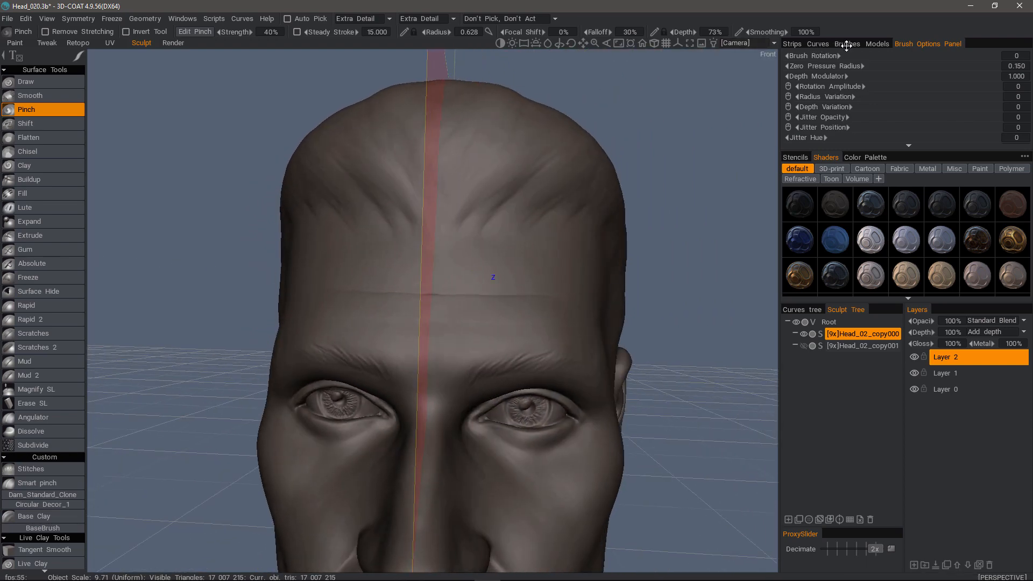
# - Choose a brush alpha for the forehead creases, then return to the Smart Pinch brush
pyautogui.click(847, 43)
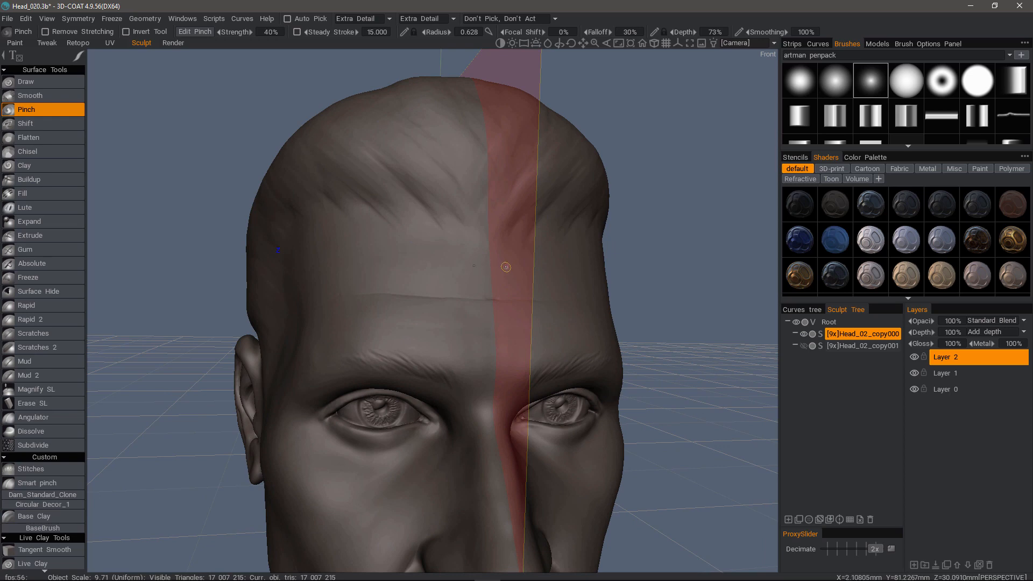
pyautogui.moveTo(471, 267)
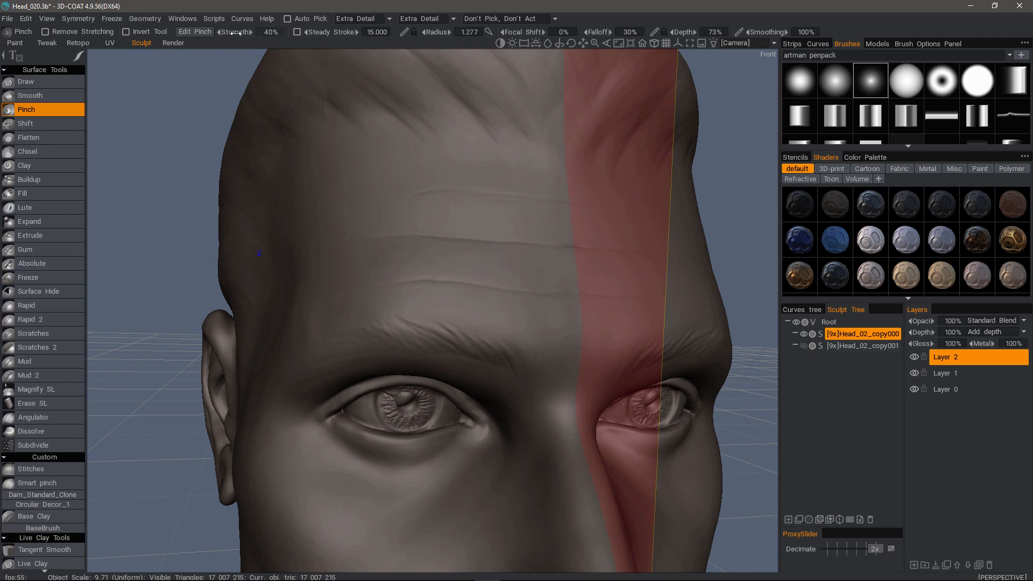
pyautogui.moveTo(236, 31)
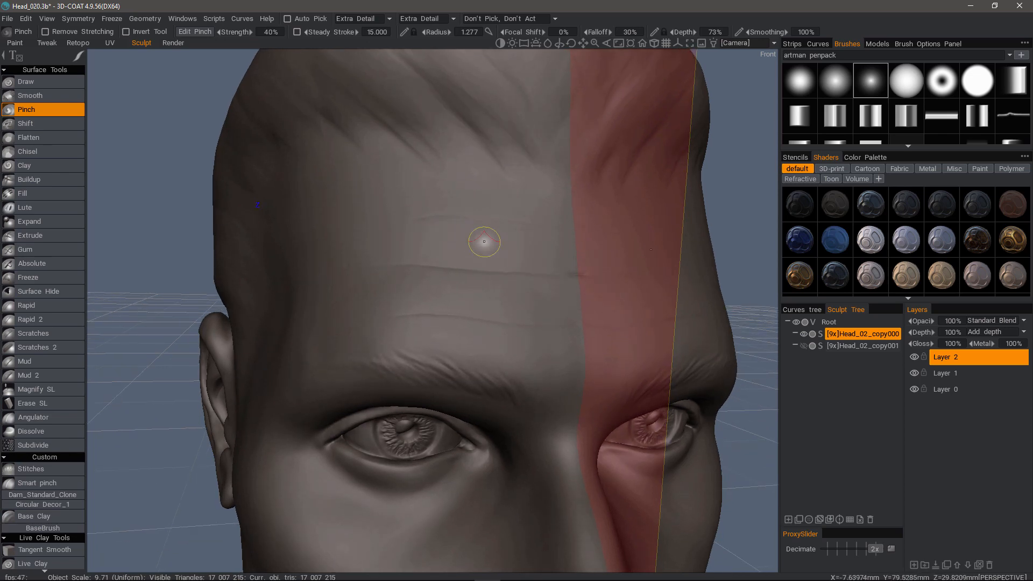
pyautogui.moveTo(359, 333)
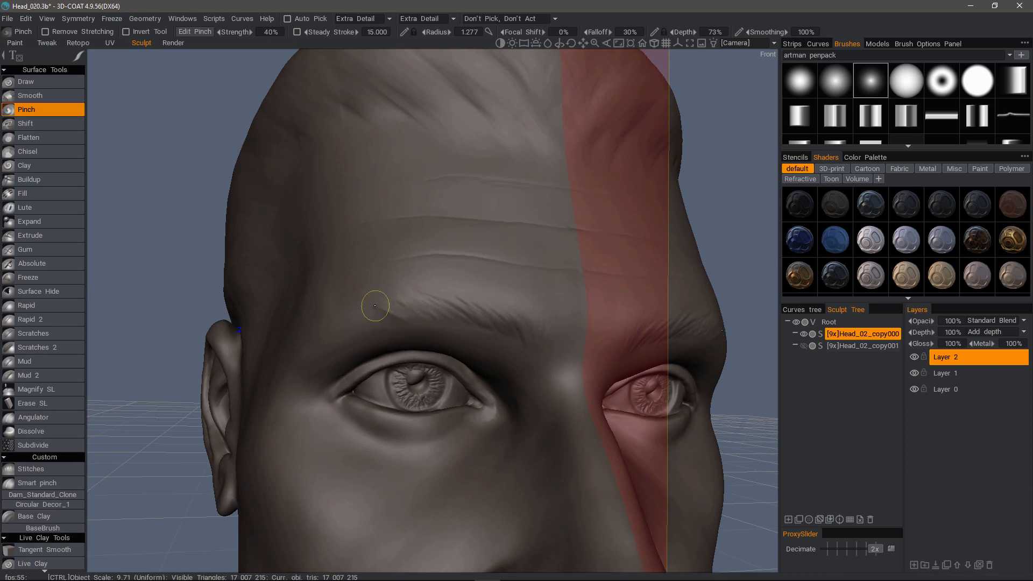
pyautogui.moveTo(385, 314)
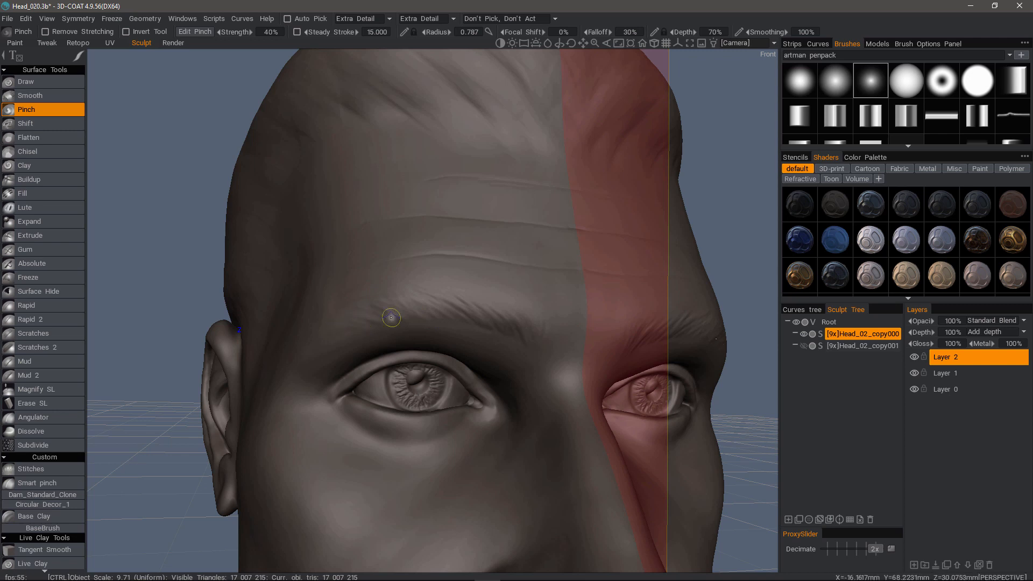
pyautogui.moveTo(360, 119)
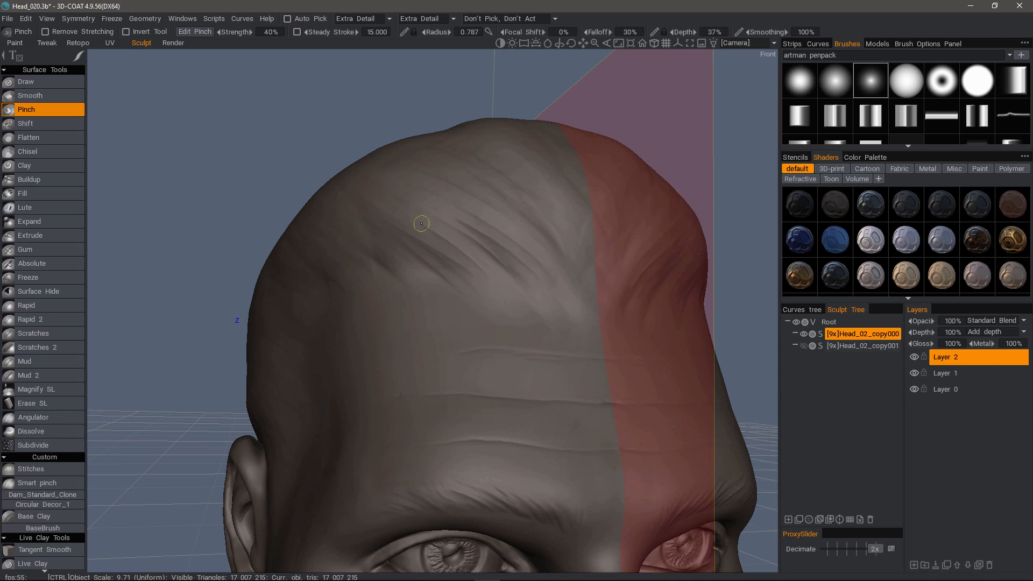
pyautogui.moveTo(403, 173)
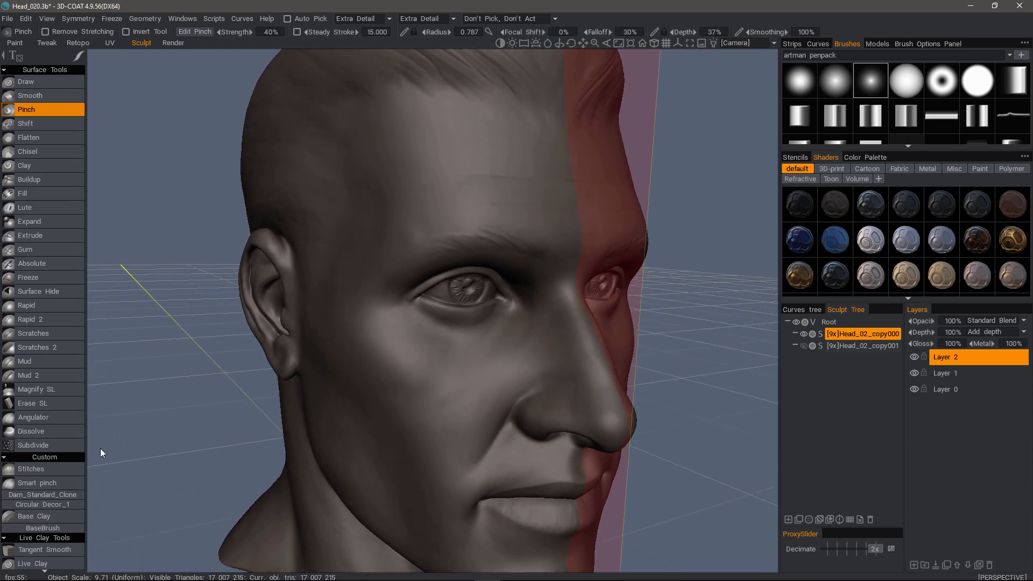
pyautogui.click(36, 482)
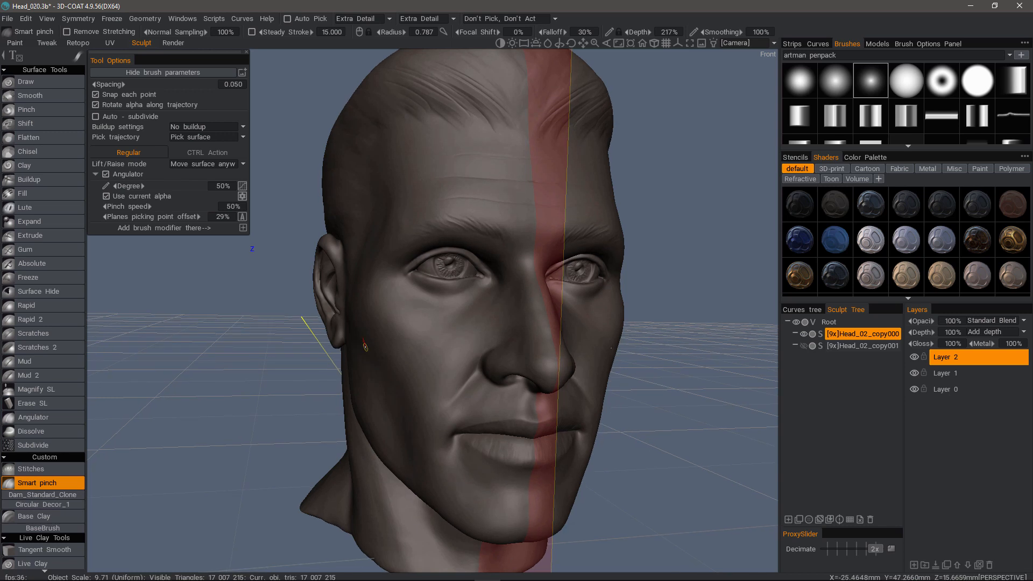
# - Bring up the Smart Pinch pressure-dependence curve editor
pyautogui.click(241, 186)
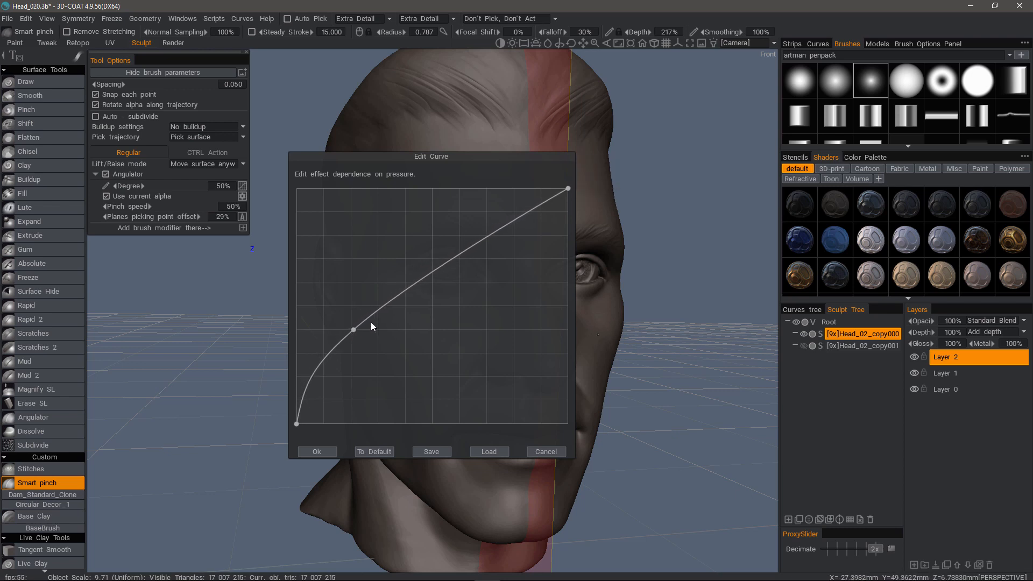
# - Accept the reshaped pressure curve, uncheck Use current alpha, and show the Lift/Raise mode choices
pyautogui.click(317, 452)
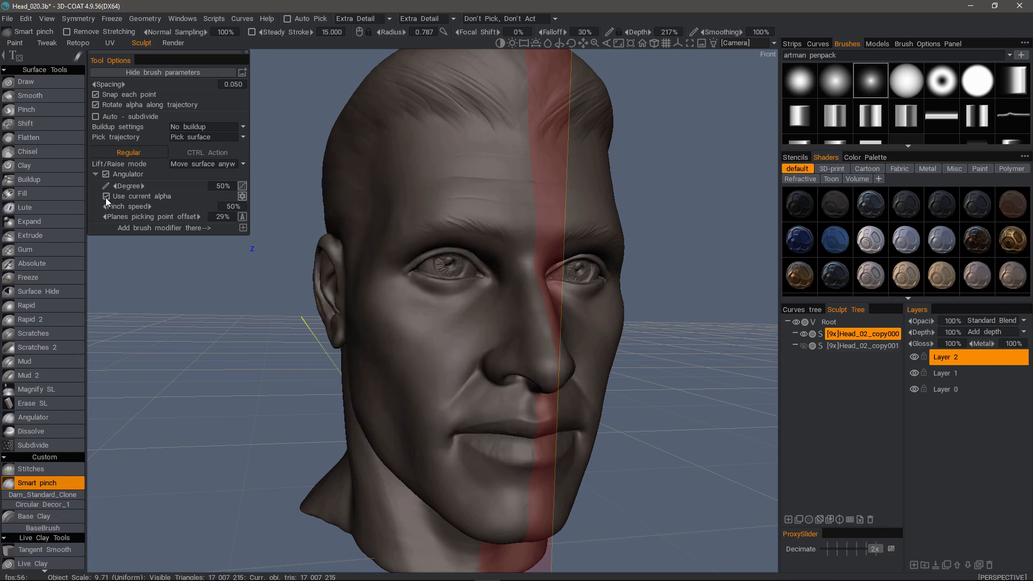
pyautogui.click(106, 196)
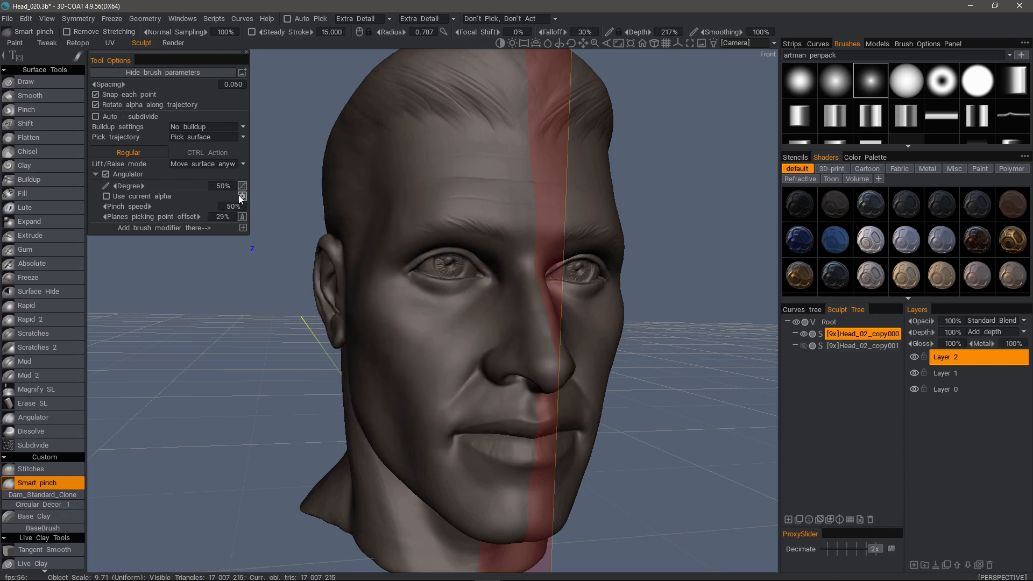
pyautogui.click(241, 198)
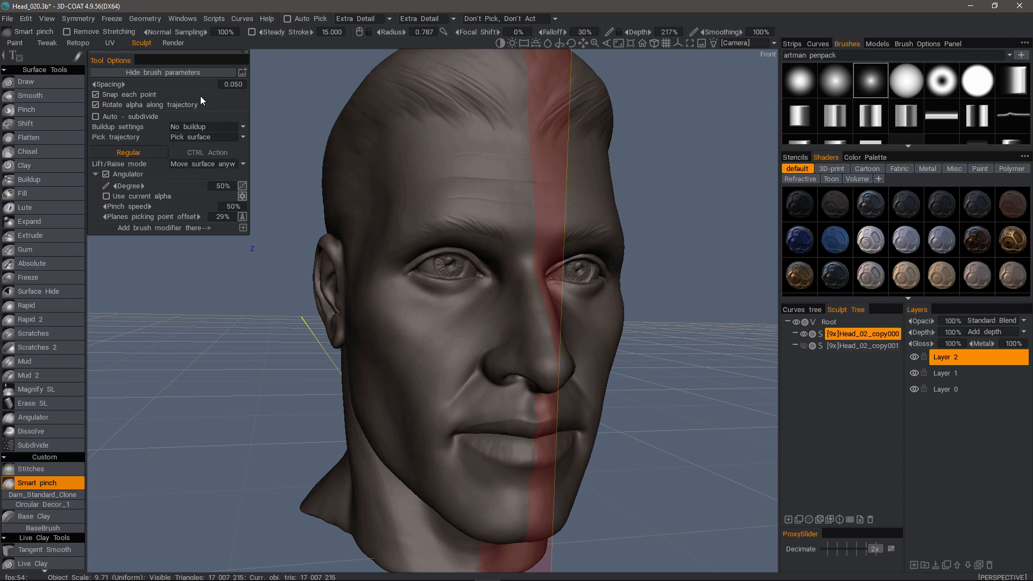
pyautogui.moveTo(219, 230)
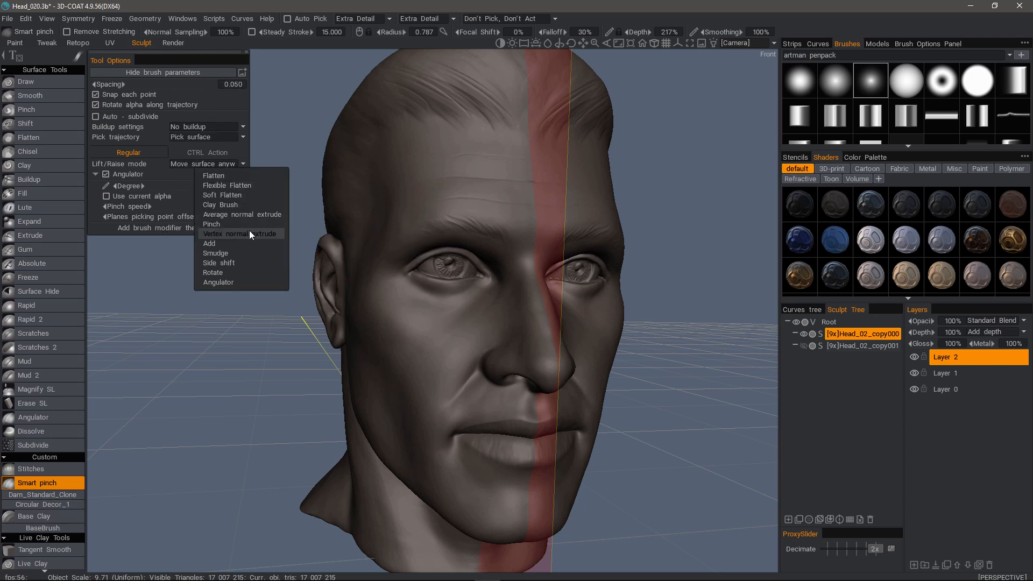
pyautogui.moveTo(219, 282)
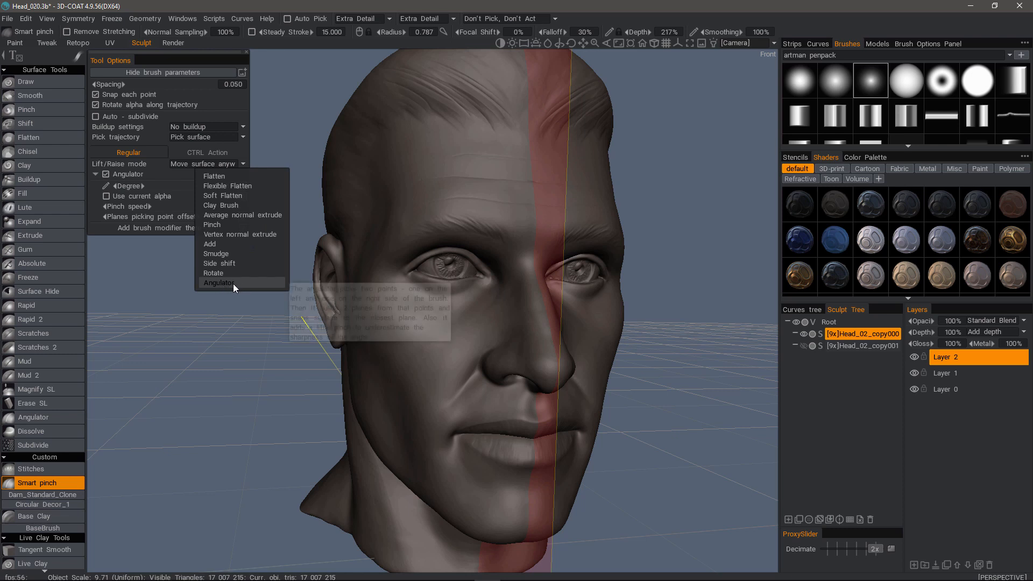
pyautogui.click(217, 283)
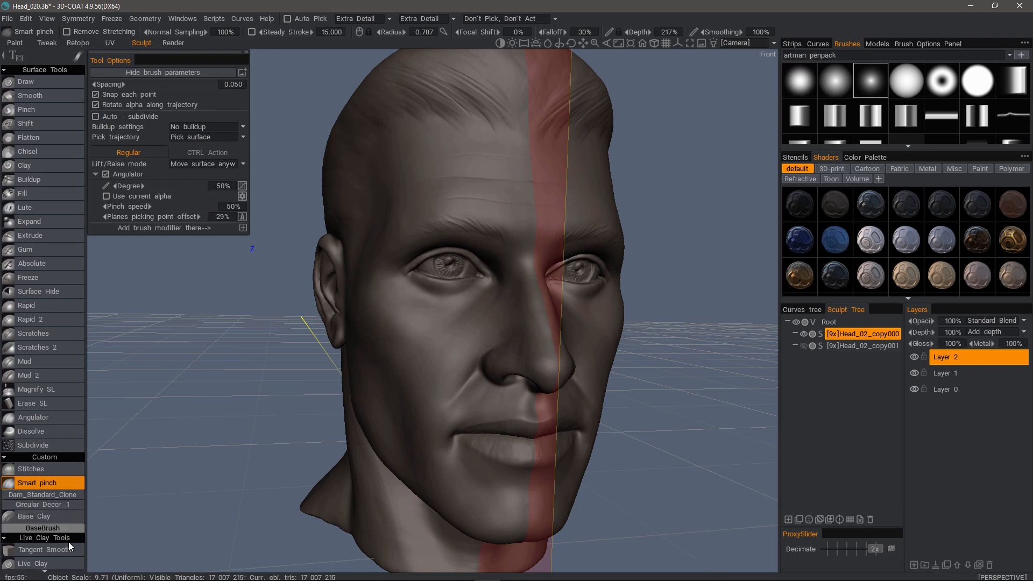
pyautogui.moveTo(406, 190)
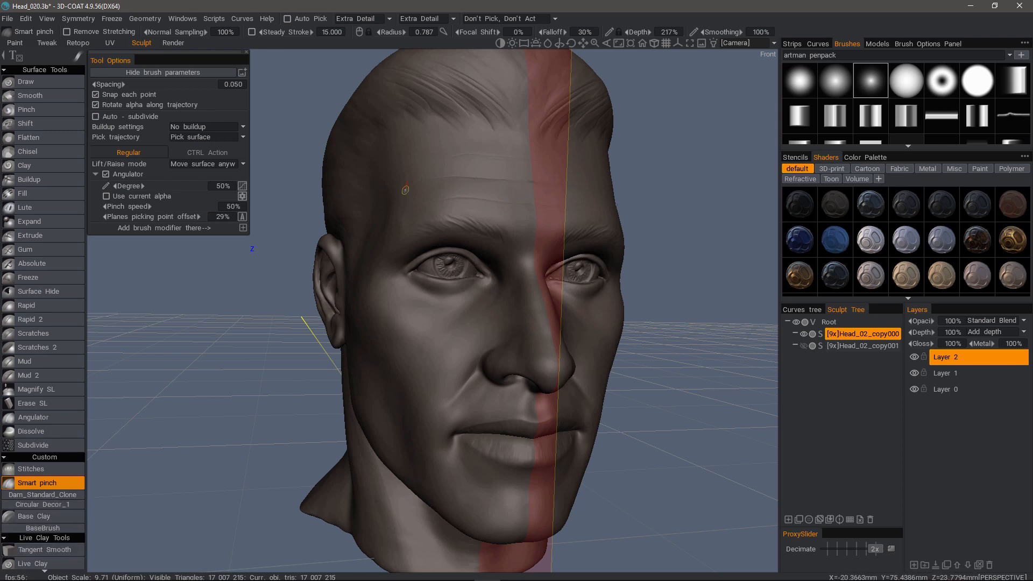
pyautogui.moveTo(521, 179)
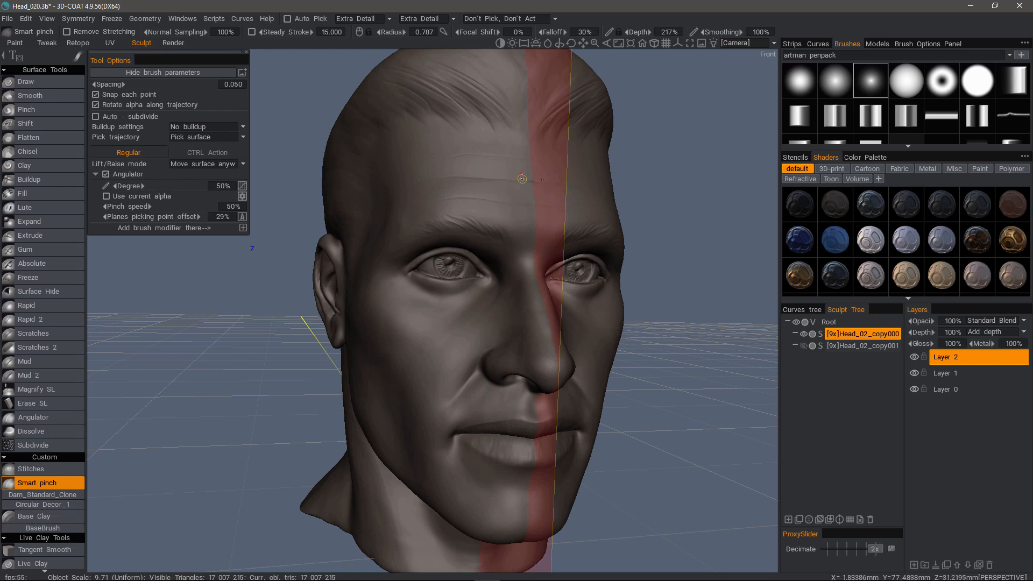
pyautogui.moveTo(525, 181)
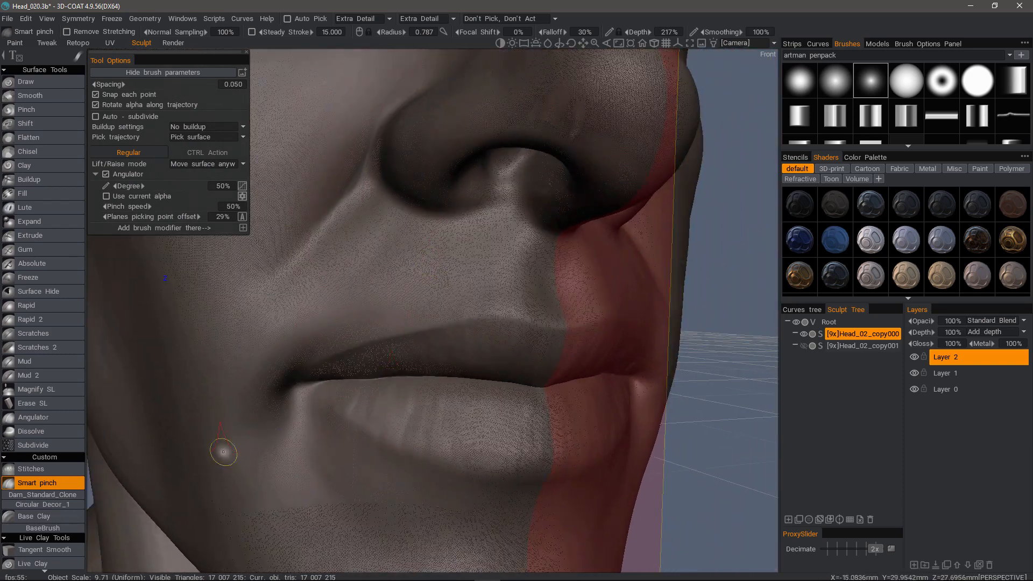
# - Scroll the sculpting tool list down to reveal the Live Clay brushes
pyautogui.scroll(-3)
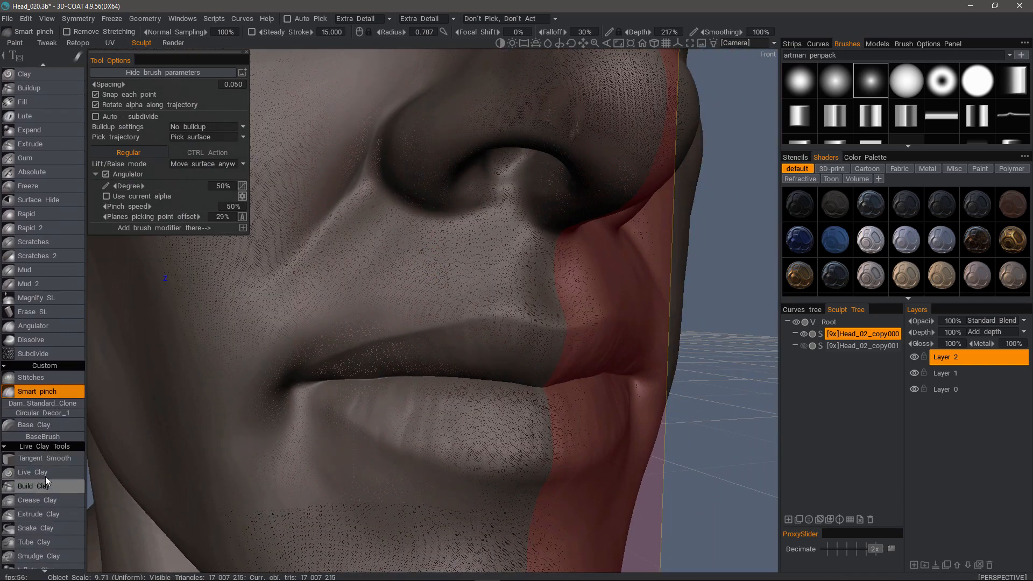
pyautogui.moveTo(527, 336)
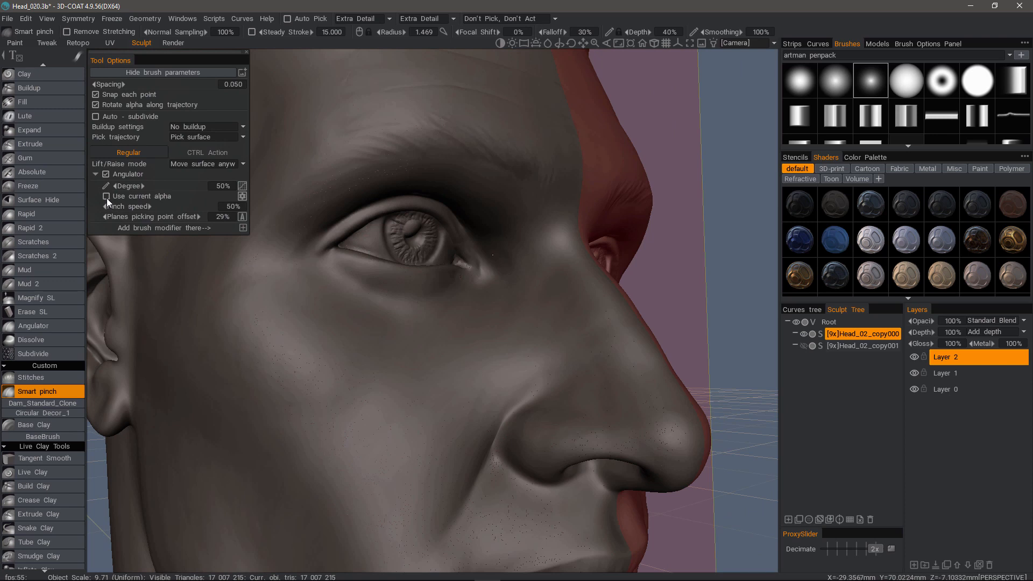
# - Re-enable Use current alpha for Smart Pinch before creasing the nostril wing groove
pyautogui.click(96, 195)
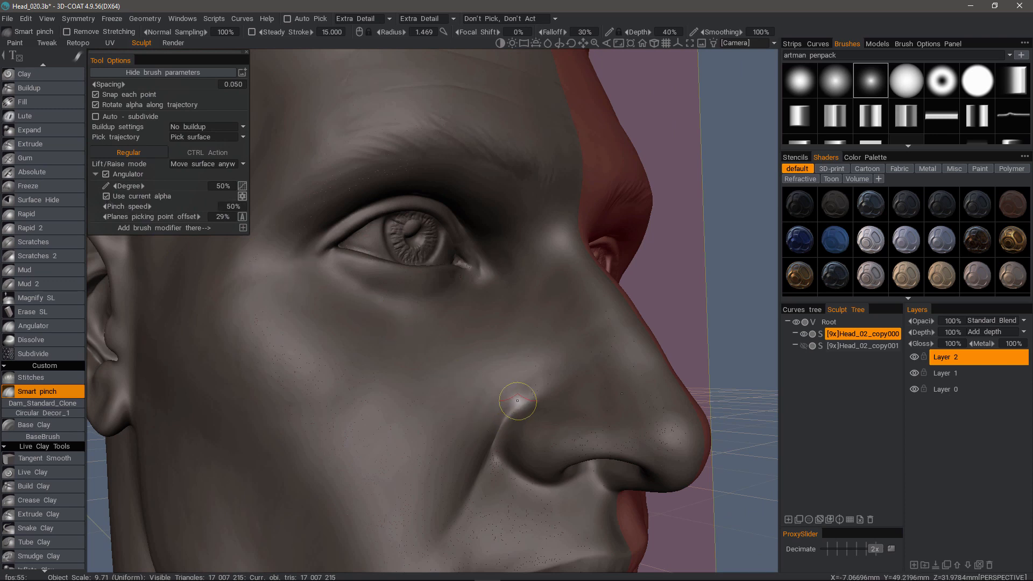
pyautogui.moveTo(495, 450)
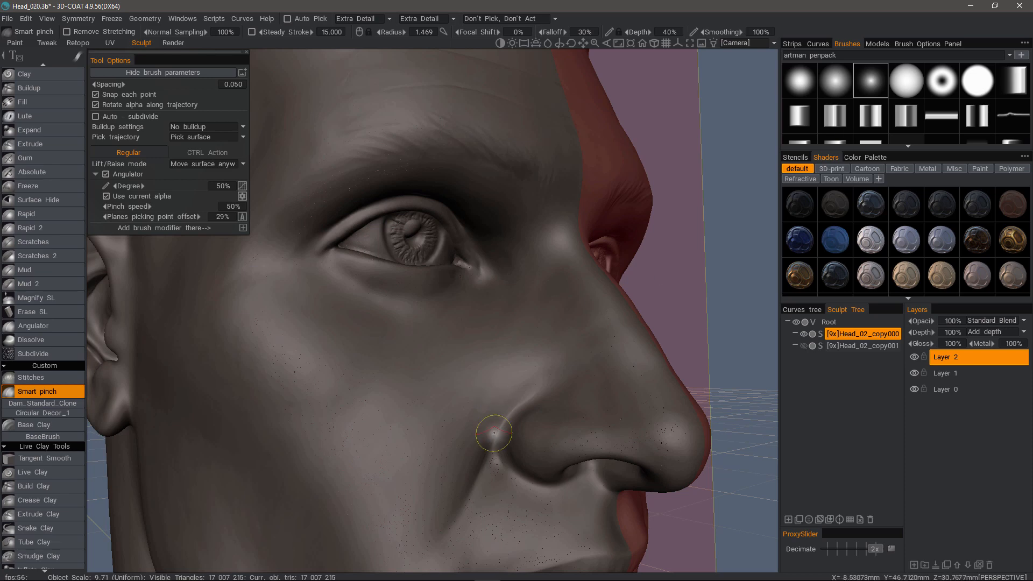
pyautogui.moveTo(506, 429)
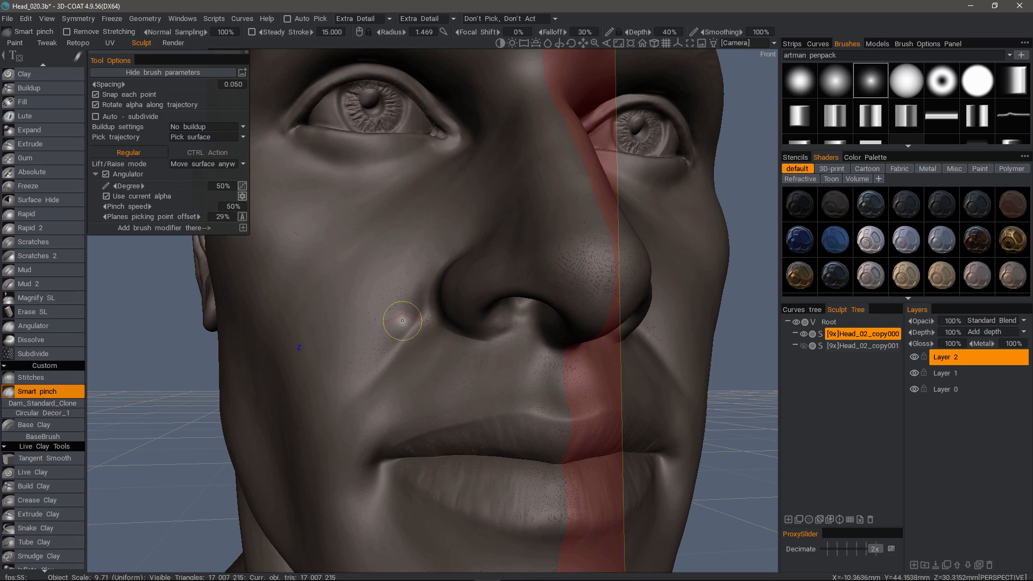
pyautogui.moveTo(425, 323)
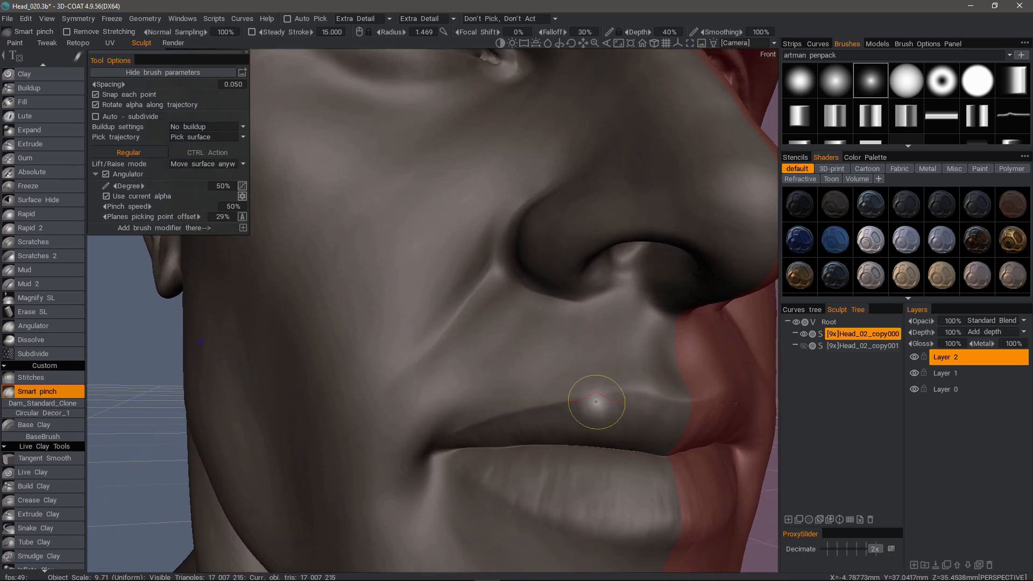
pyautogui.moveTo(507, 416)
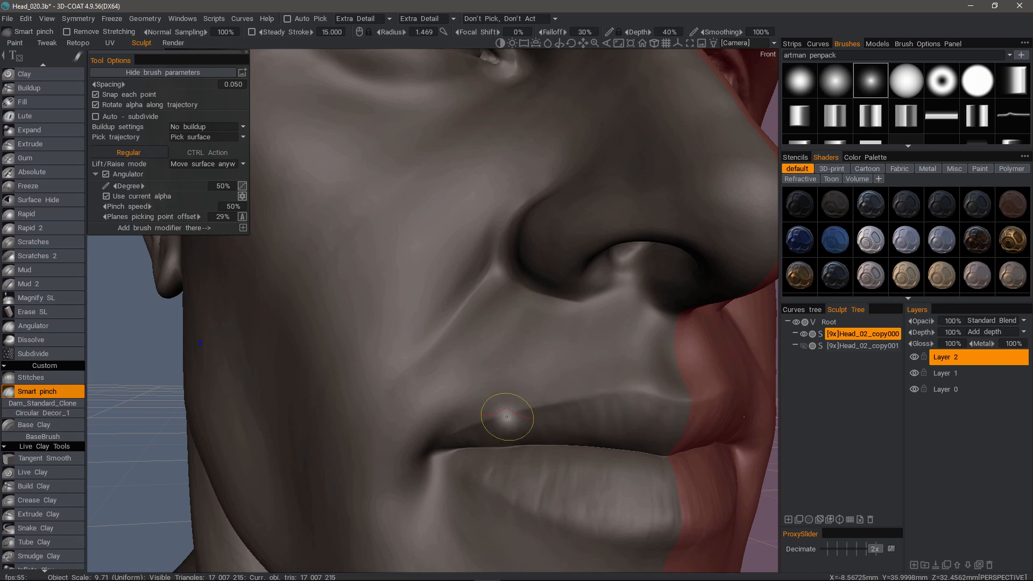
pyautogui.moveTo(602, 394)
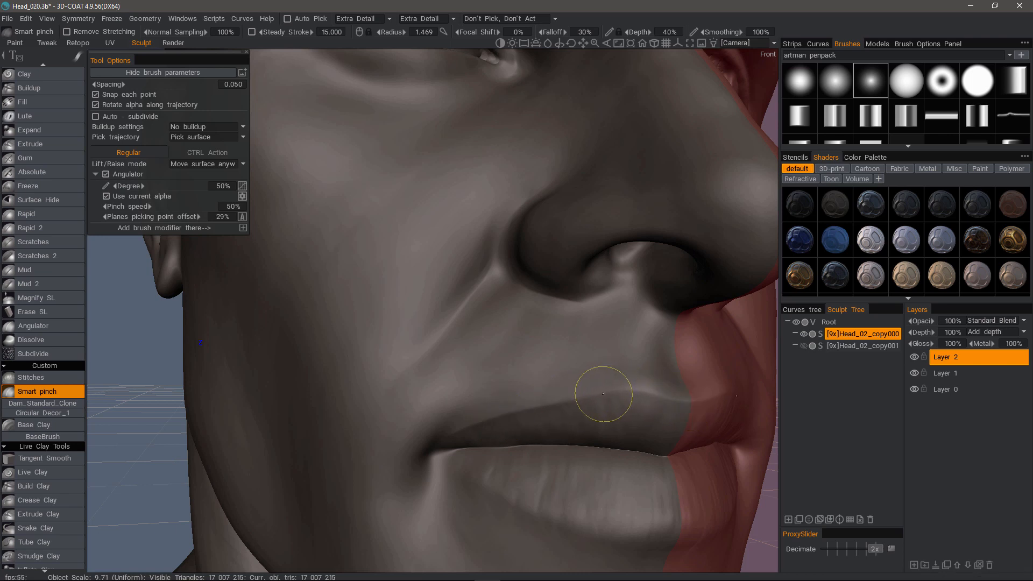
pyautogui.moveTo(463, 426)
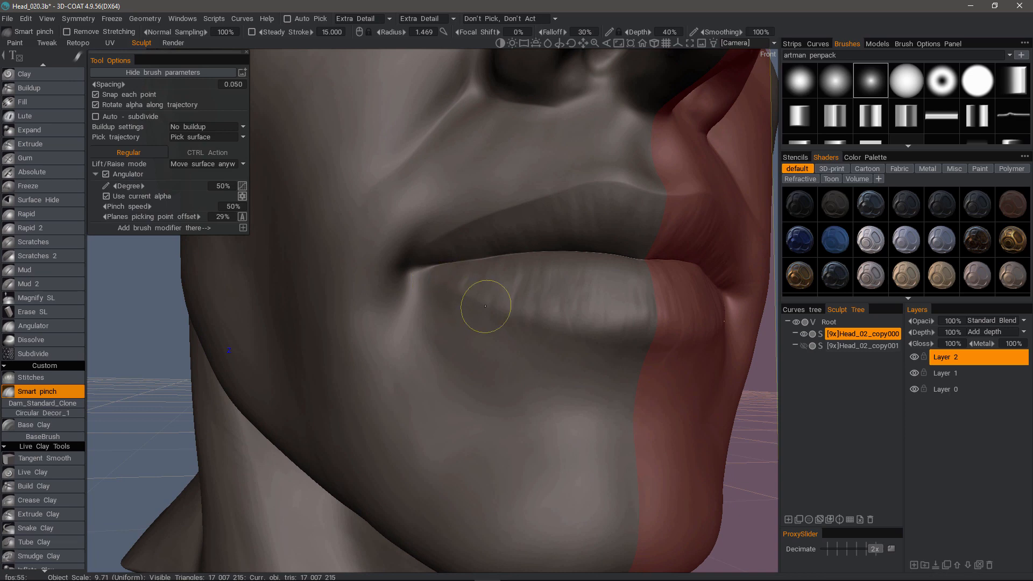
pyautogui.moveTo(652, 342)
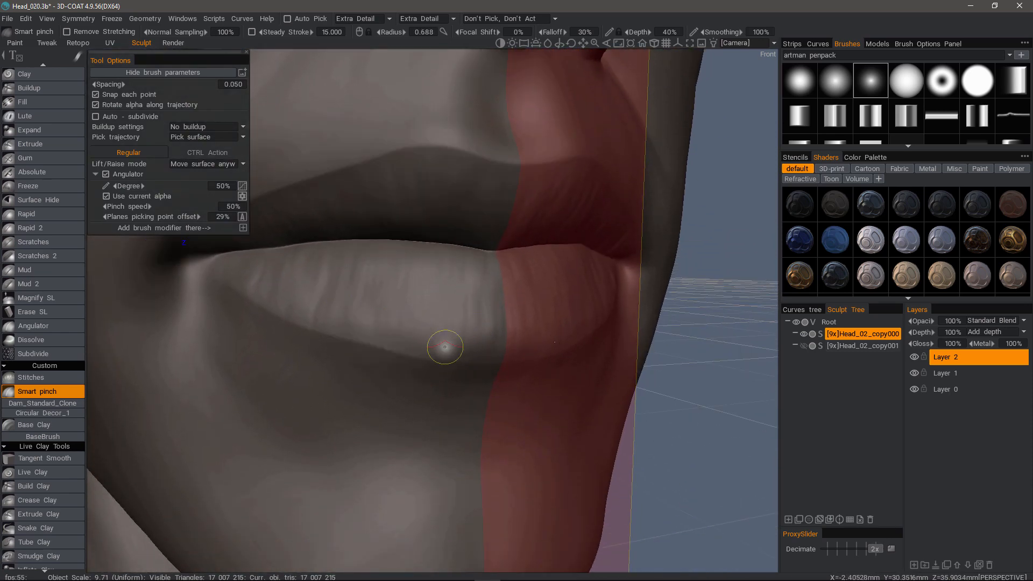
pyautogui.moveTo(373, 328)
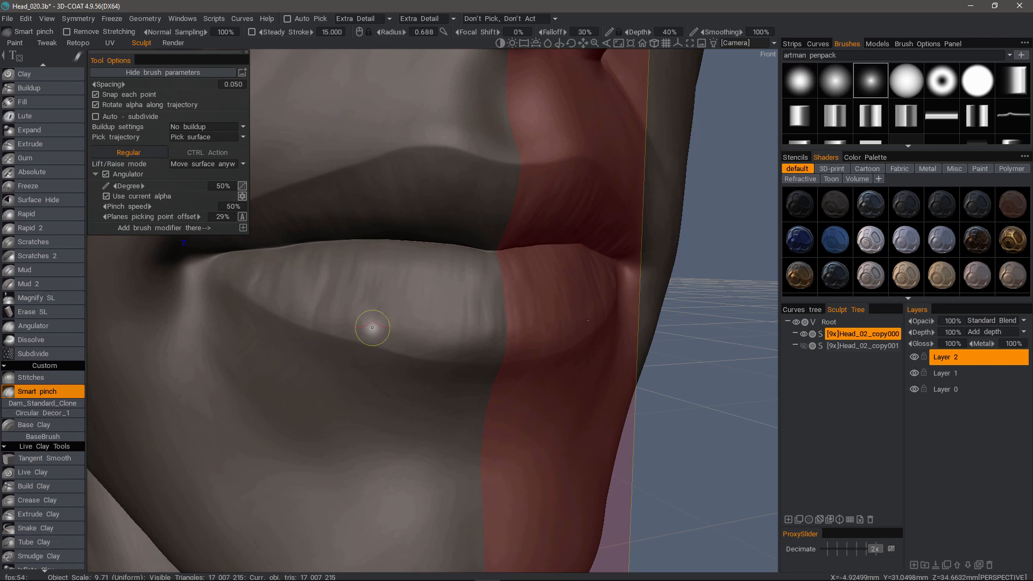